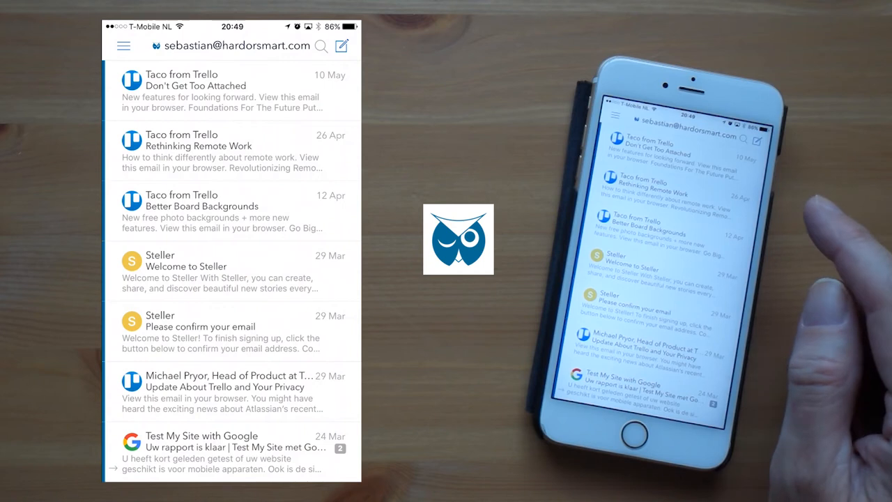
mouse_move(802, 244)
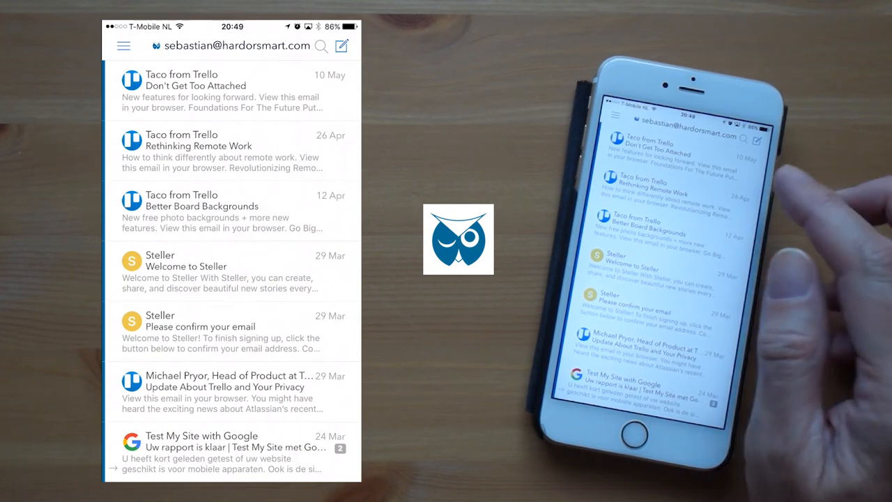
Open Airmail Settings from the sidebar to view accounts, Services, Swipes and Snoozes.
left_click(123, 46)
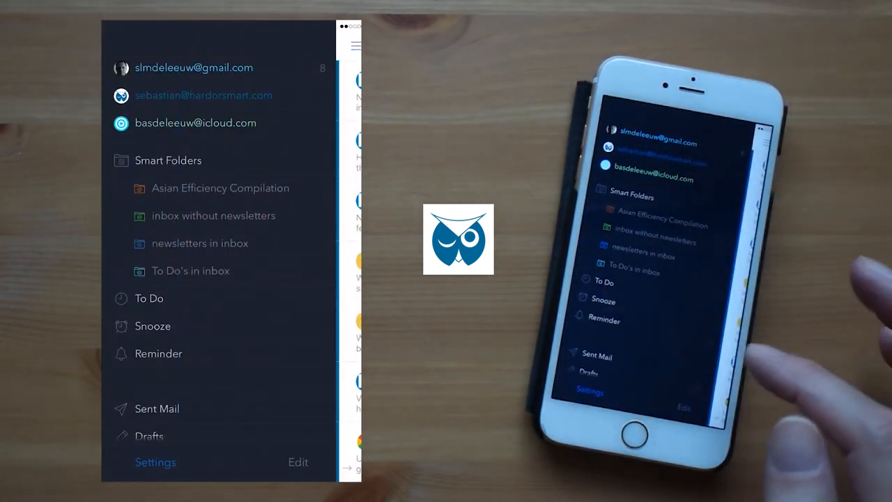
left_click(155, 461)
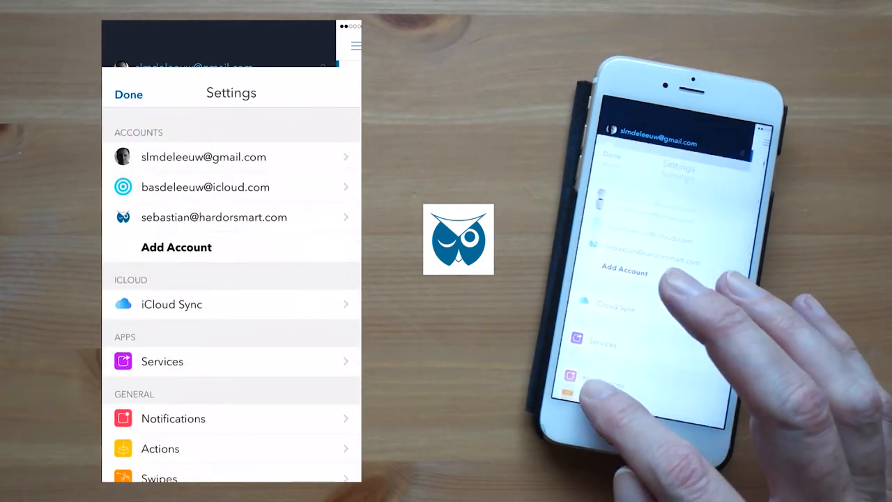
left_click(177, 247)
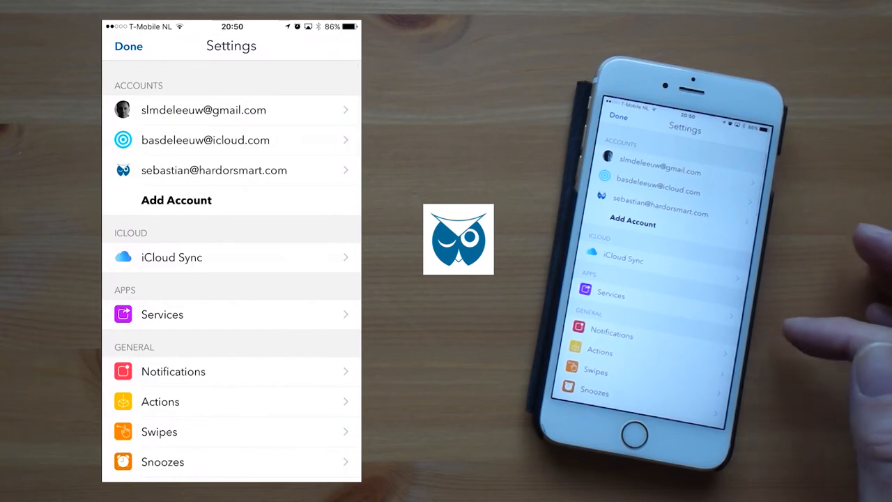
left_click(162, 315)
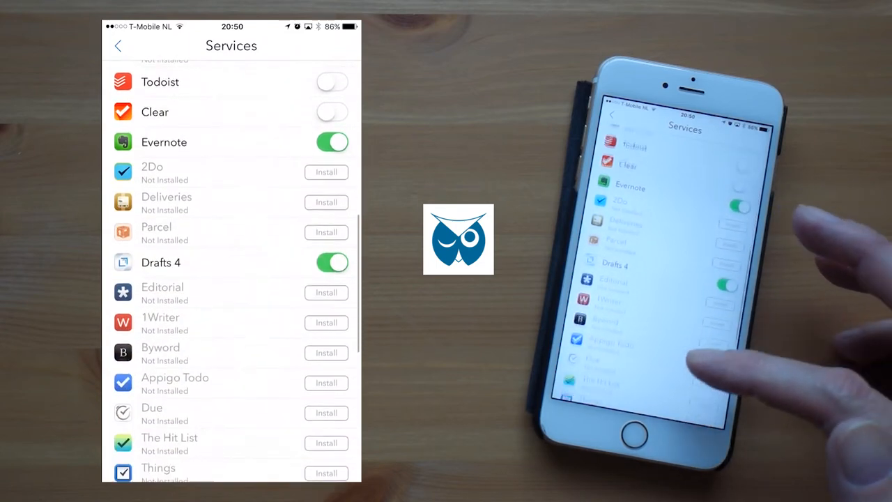
scroll("down", 3)
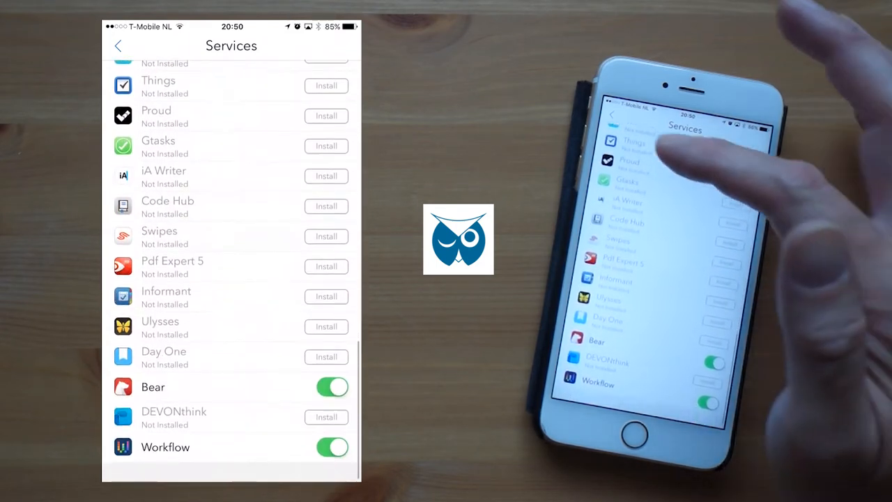
left_click(118, 45)
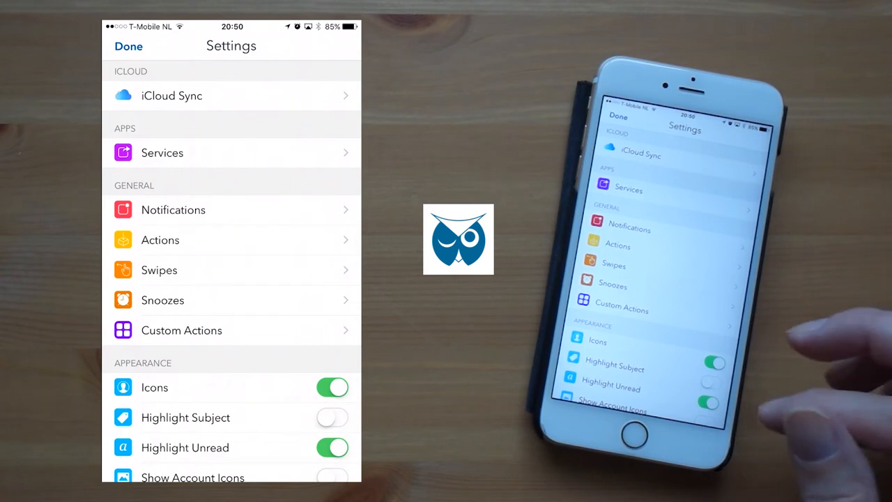
scroll("down", 3)
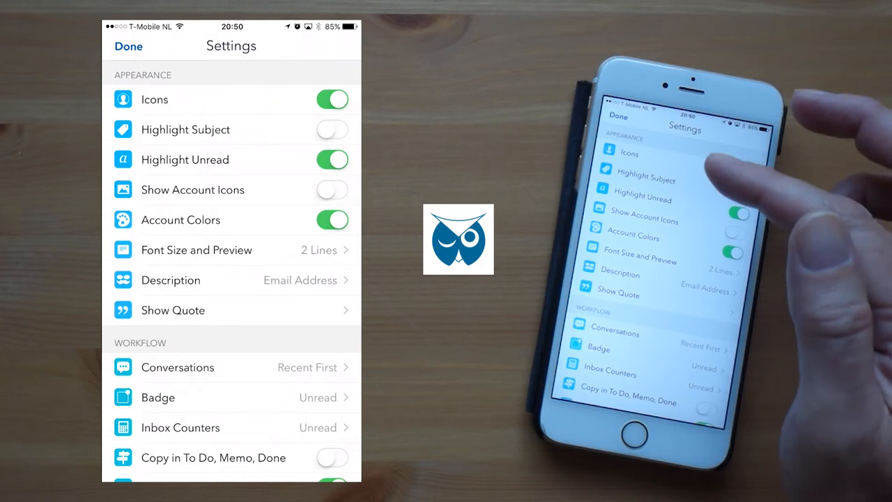
scroll("down", 3)
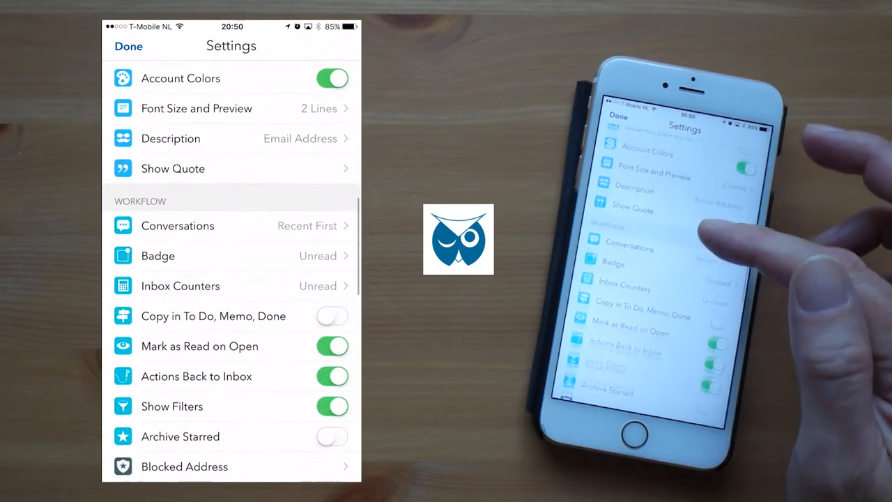
scroll("down", 3)
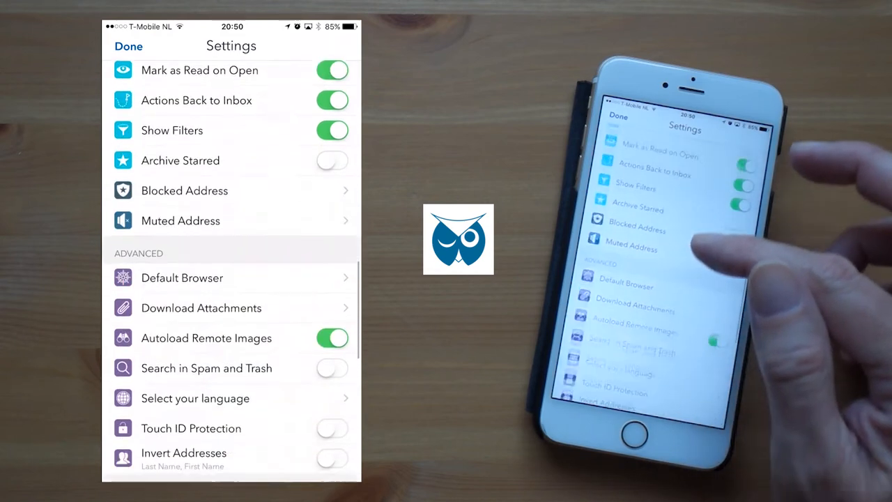
left_click(182, 278)
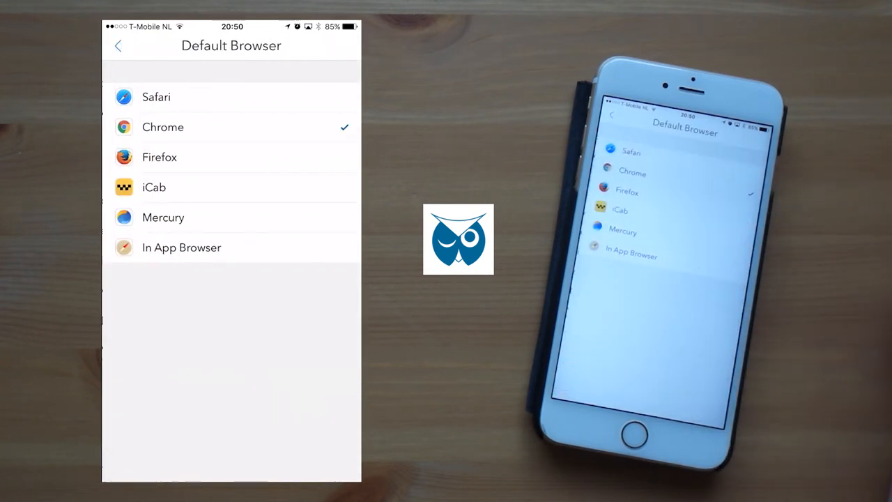
left_click(119, 46)
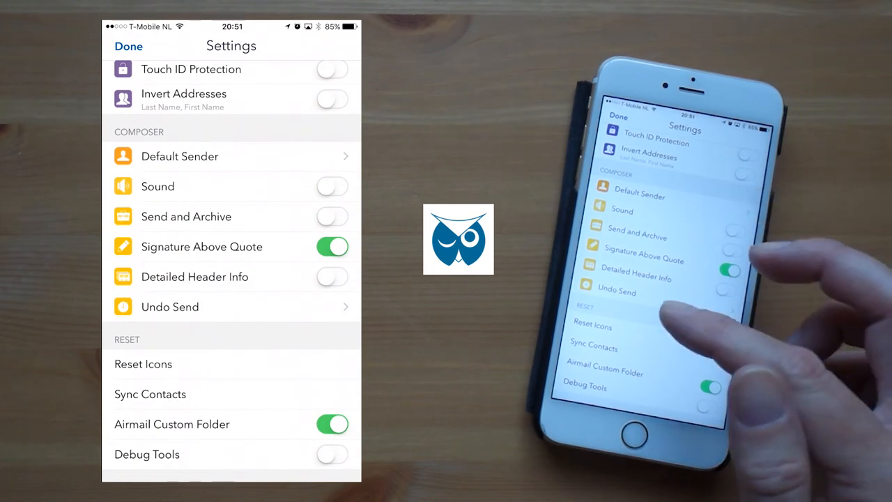
Check the Undo Send delay (5 seconds), then close Settings back to the sidebar.
left_click(170, 307)
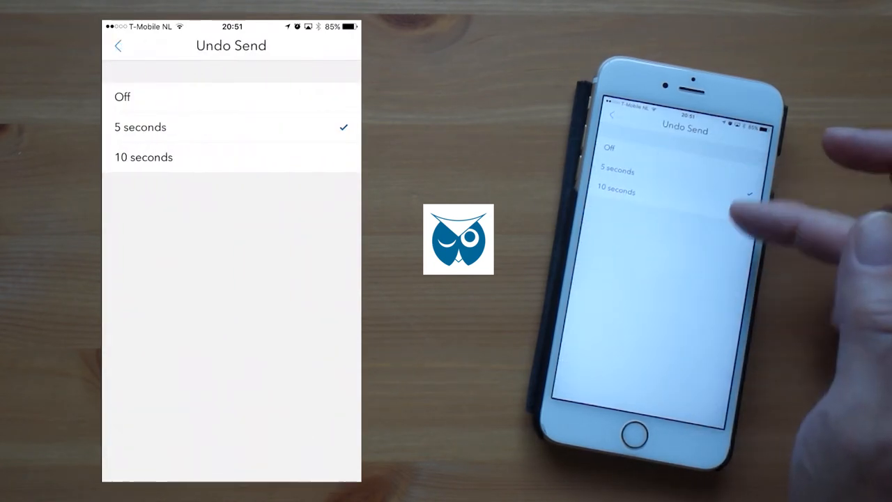
left_click(118, 45)
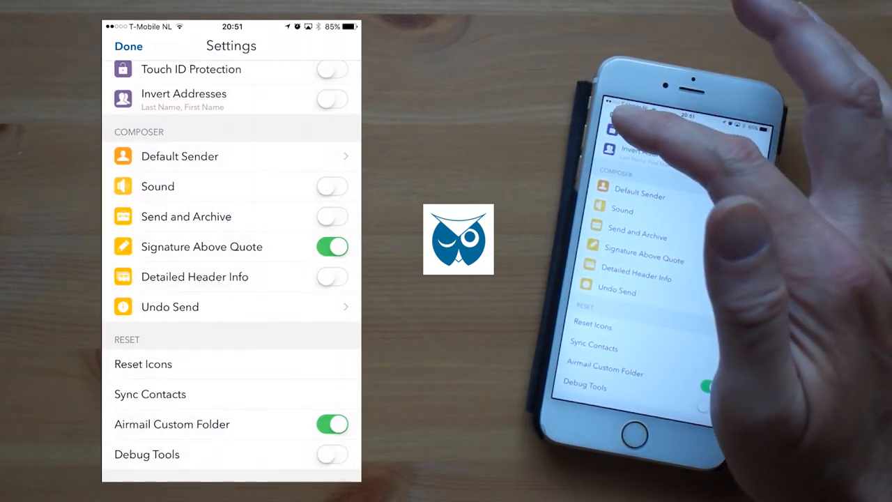
left_click(128, 46)
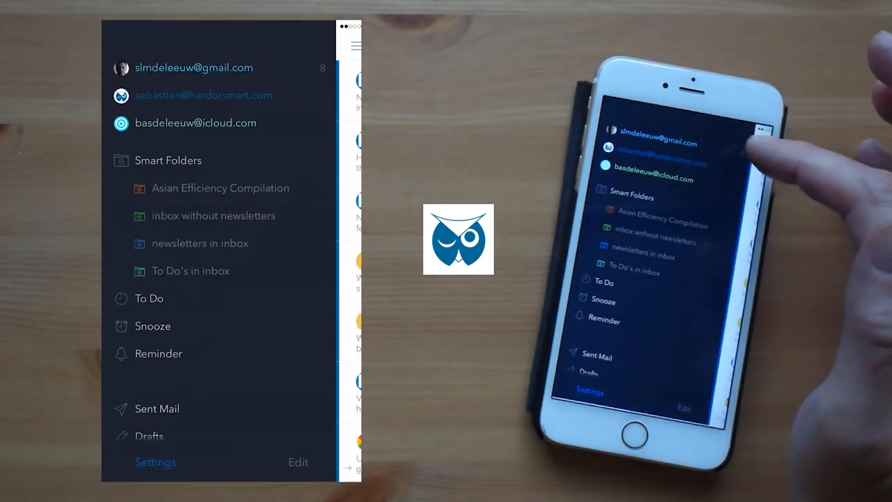
Close the sidebar to show the hardorsmart.com inbox.
left_click(204, 95)
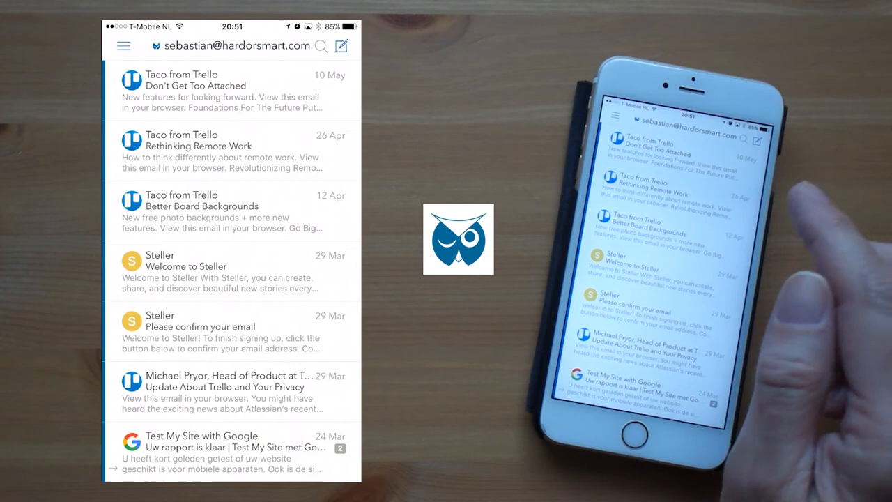
mouse_move(718, 202)
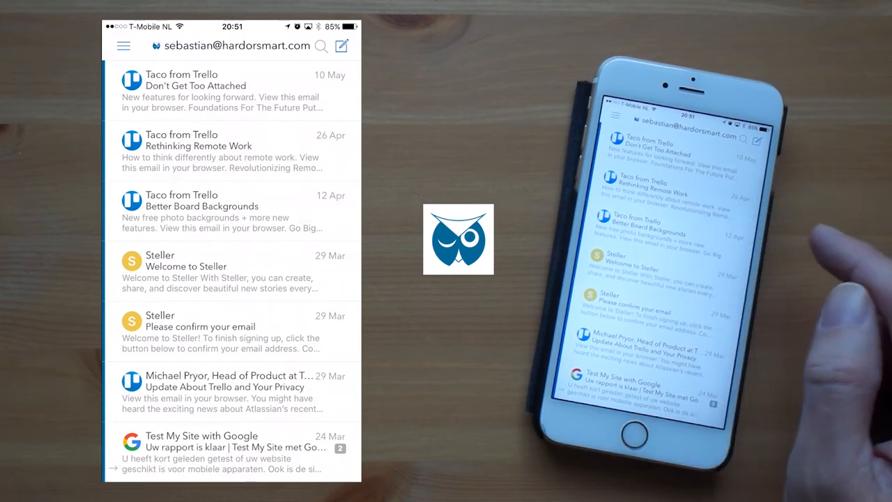
mouse_move(662, 210)
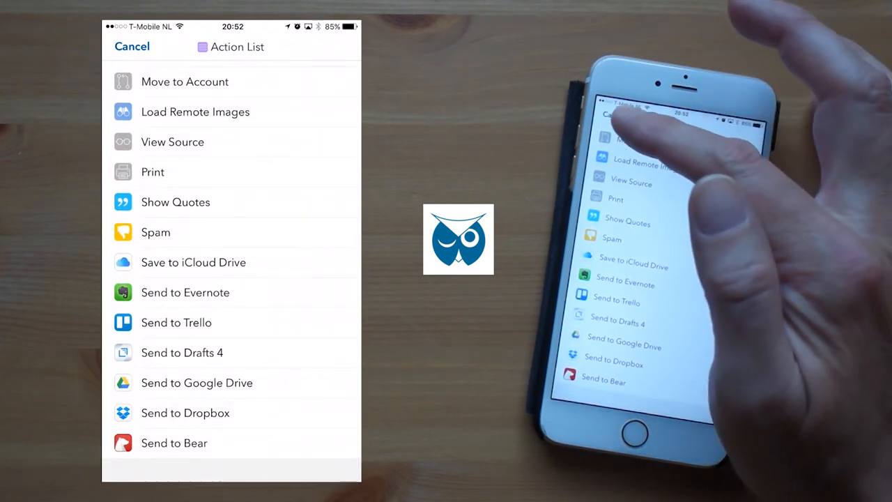
left_click(131, 46)
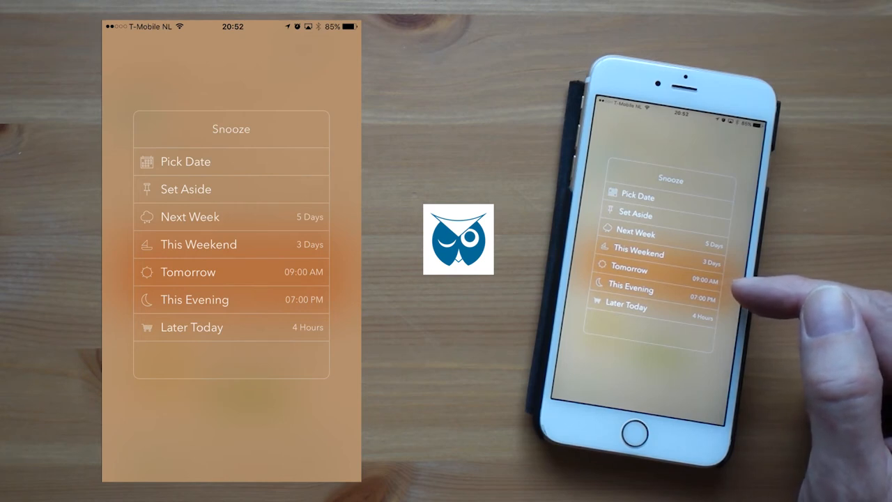
mouse_move(753, 293)
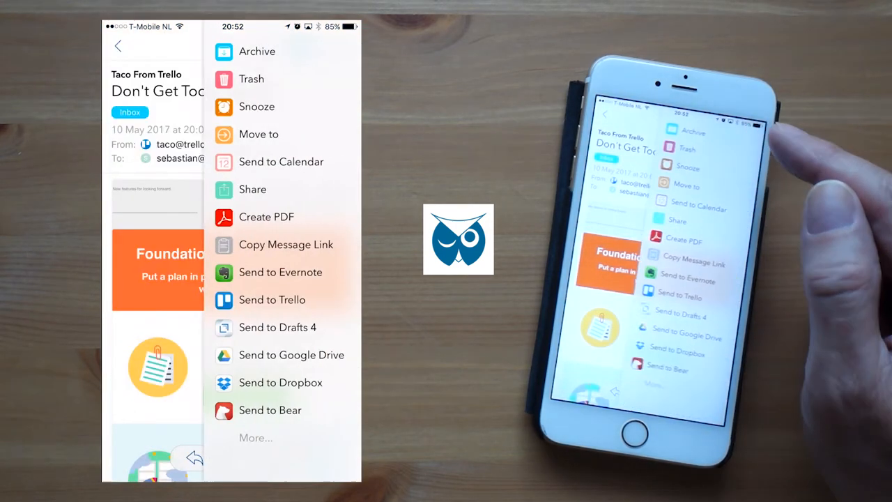
Send the 'Don't Get Too Attached' email to the calendar as a new event.
left_click(281, 162)
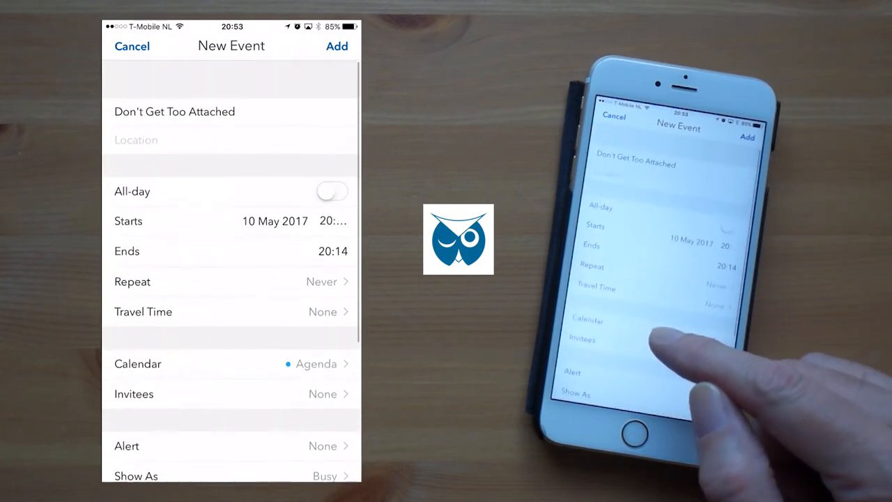
Set the event start to Sat 3 June 2017, 11:00, and add it.
left_click(209, 221)
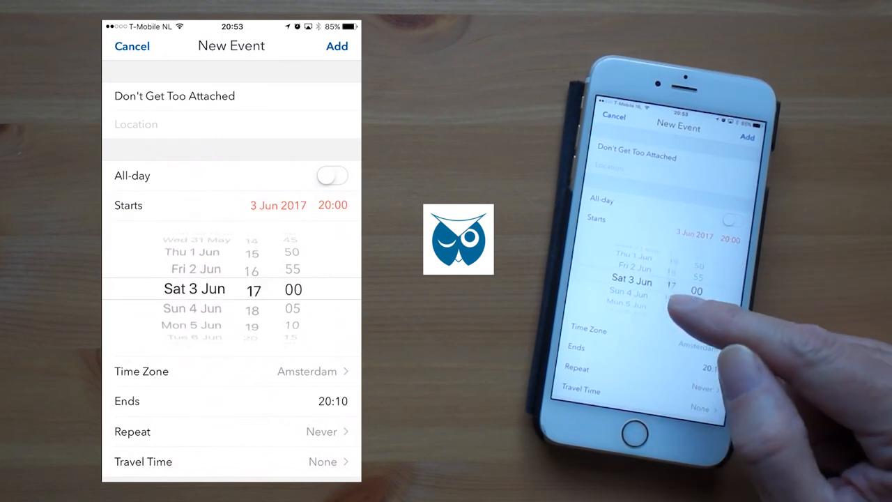
scroll("down", 3)
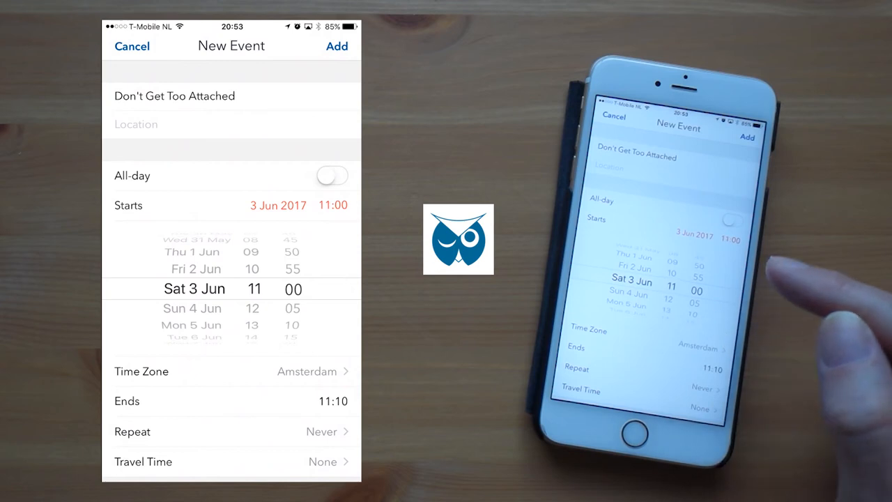
left_click(230, 401)
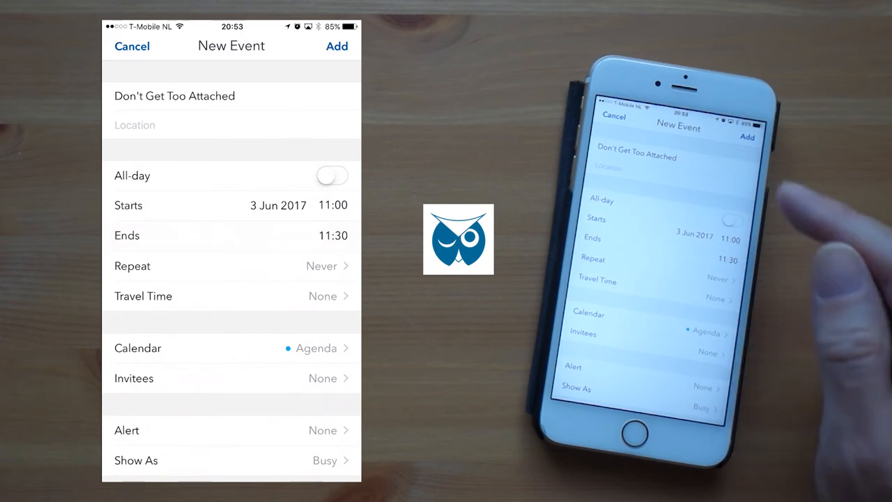
left_click(131, 46)
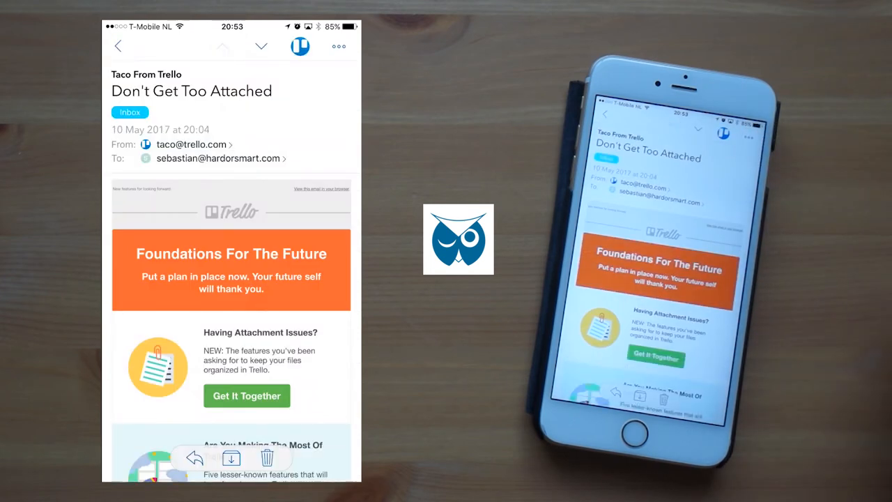
Open Calendar on 3 June to see the 11:00 'Don't Get Too Attached' event.
left_click(119, 46)
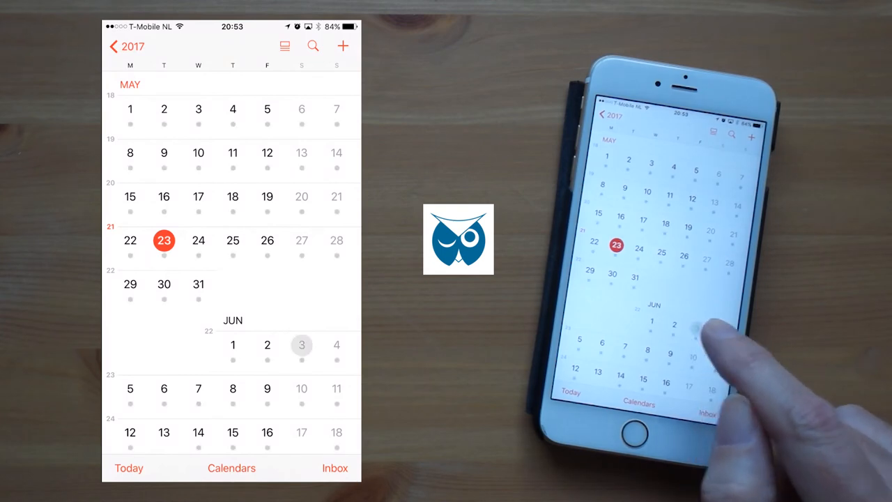
left_click(301, 346)
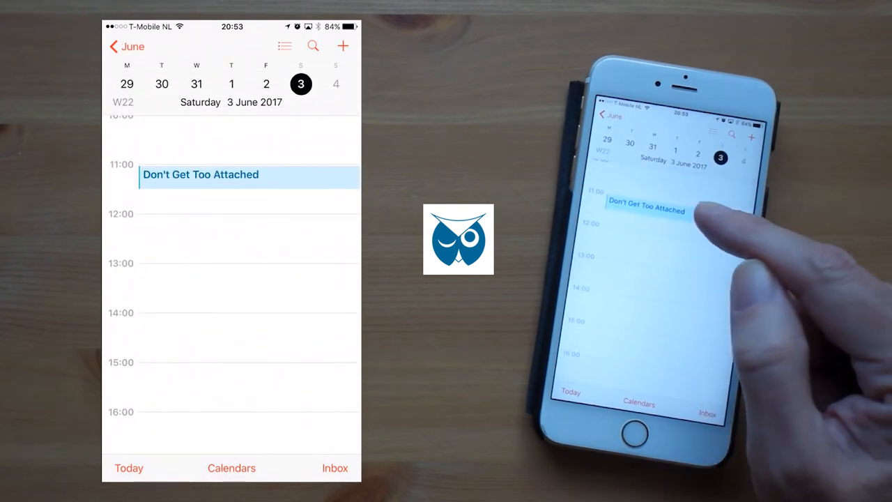